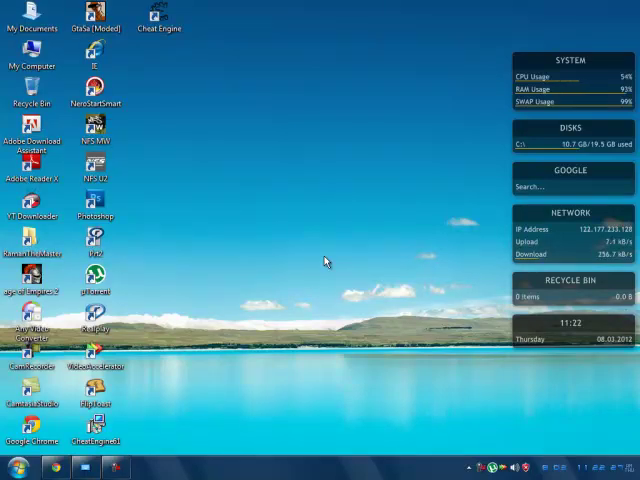
{"action": "mouse_move", "coordinate": [325, 322]}
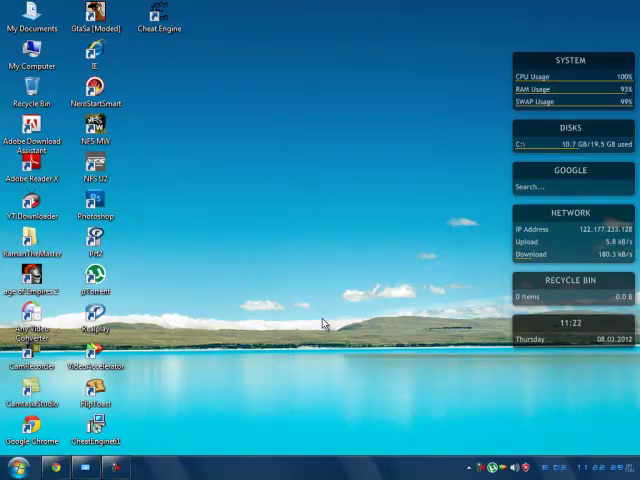
{"action": "mouse_move", "coordinate": [530, 443]}
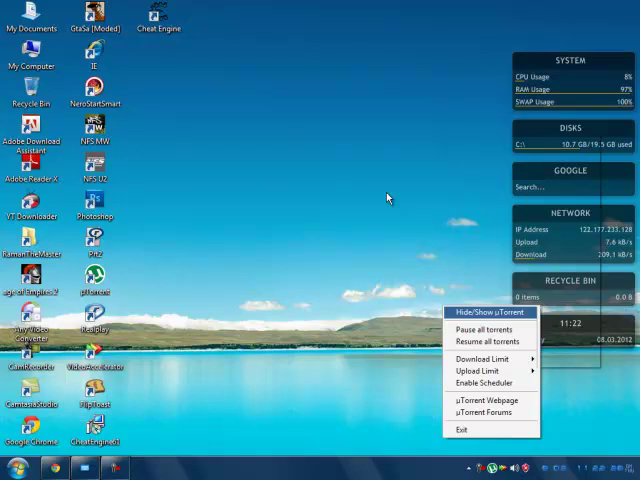
Bring up the μTorrent window with the Assassins Creed torrent and open Preferences
{"action": "left_click", "coordinate": [490, 313]}
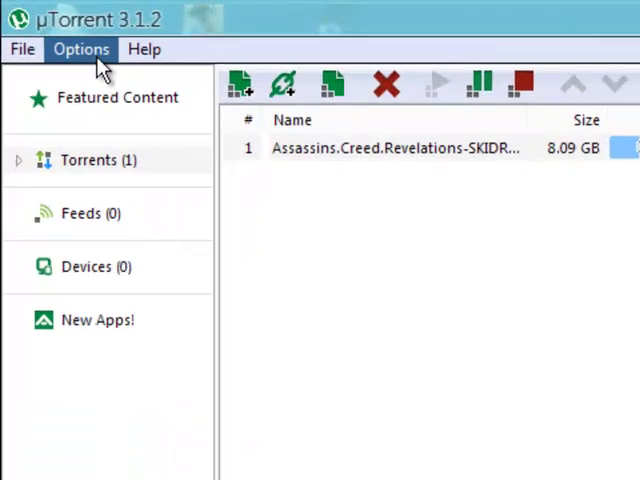
{"action": "left_click", "coordinate": [81, 49]}
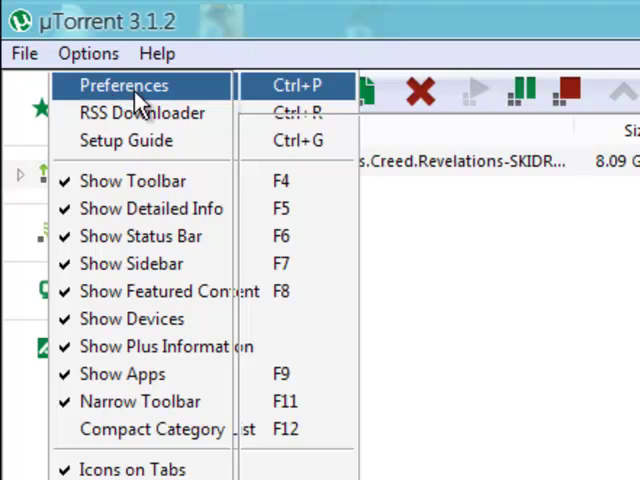
{"action": "left_click", "coordinate": [122, 85]}
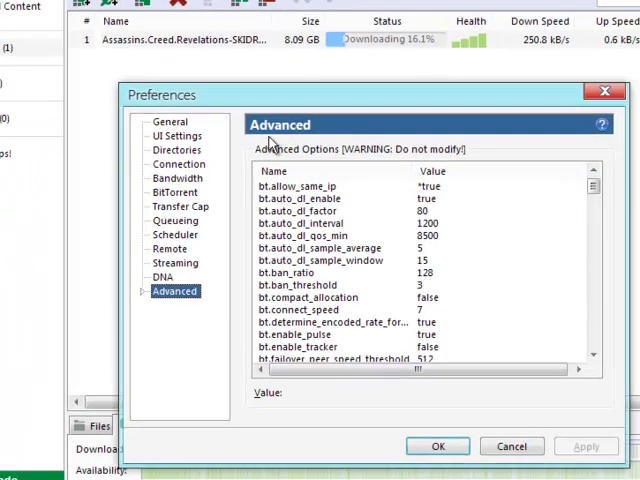
Review Connection settings: incoming port 45682 with UPnP and NAT-PMP mapping enabled
{"action": "left_click", "coordinate": [179, 163]}
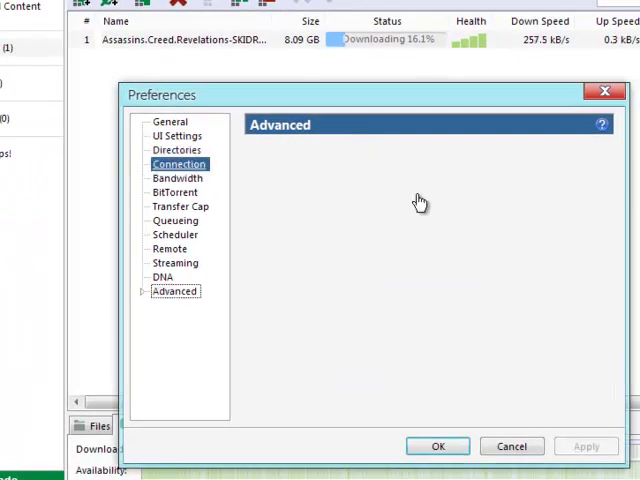
{"action": "left_click", "coordinate": [180, 163]}
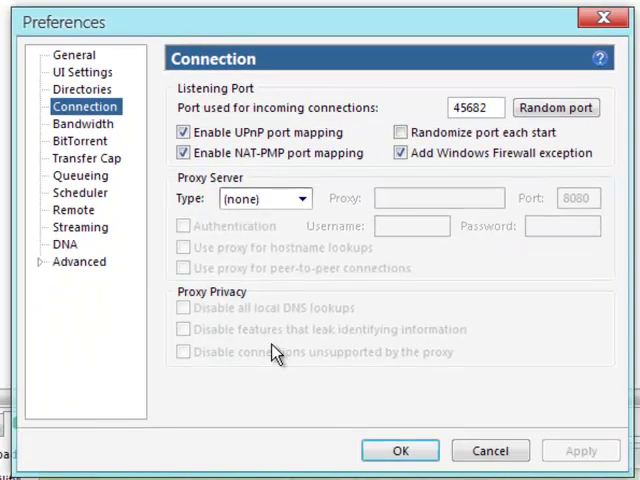
{"action": "left_click", "coordinate": [83, 123]}
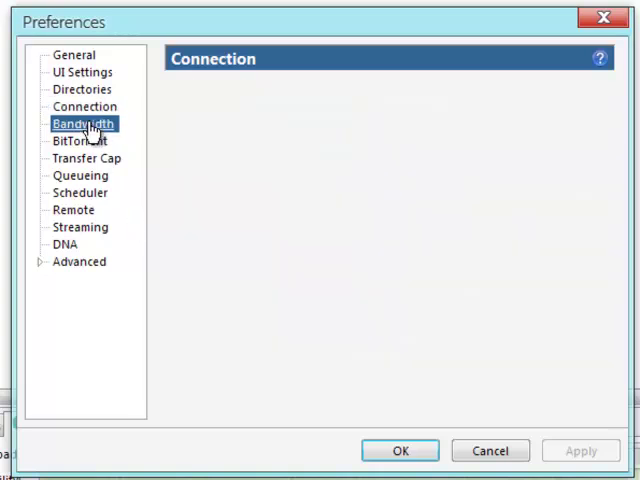
Review bandwidth limits: 5 kB/s upload, 1024 kB/s download, 130 connections, 60 peers, 3 slots
{"action": "left_click", "coordinate": [83, 123]}
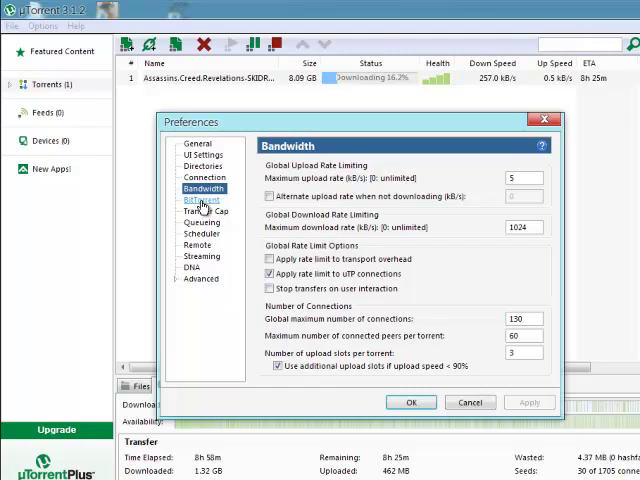
{"action": "left_click", "coordinate": [199, 200]}
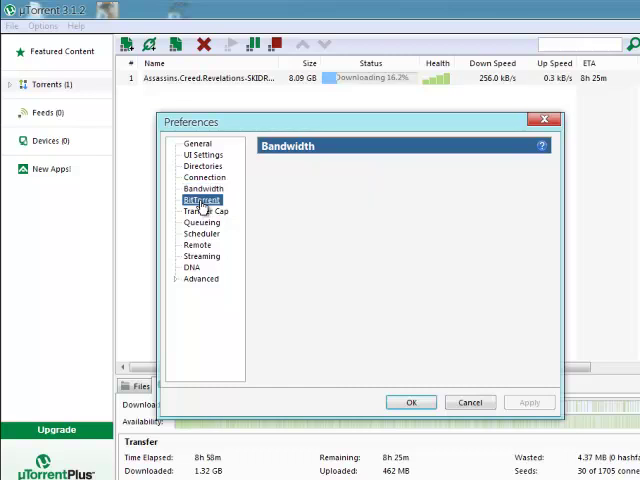
Review BitTorrent options: DHT, local peer discovery, peer exchange on, outgoing encryption Enabled
{"action": "left_click", "coordinate": [201, 200]}
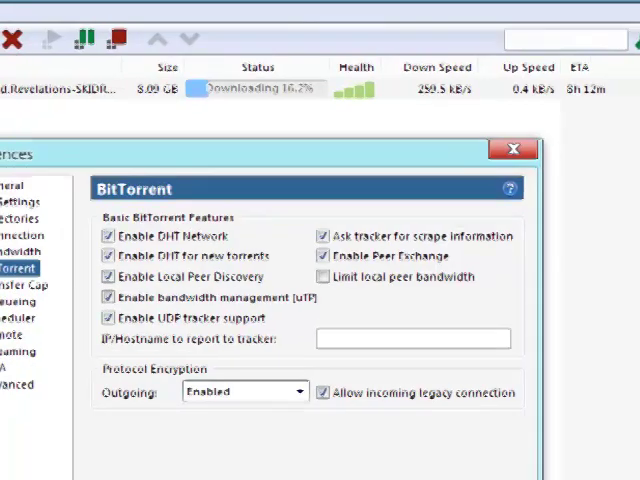
{"action": "left_click", "coordinate": [28, 265]}
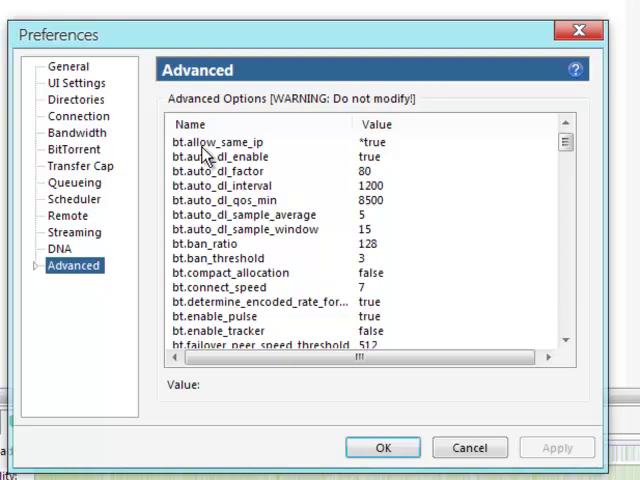
{"action": "mouse_move", "coordinate": [248, 153]}
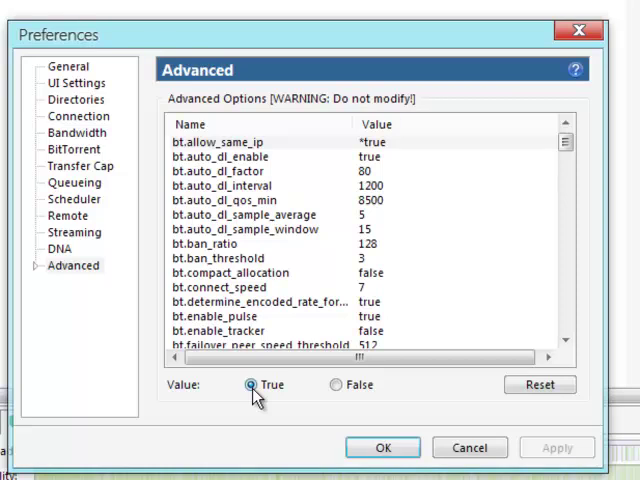
Set rss.update_interval to 20 in Advanced options and close Preferences
{"action": "scroll", "scroll_direction": "down", "scroll_amount": 3}
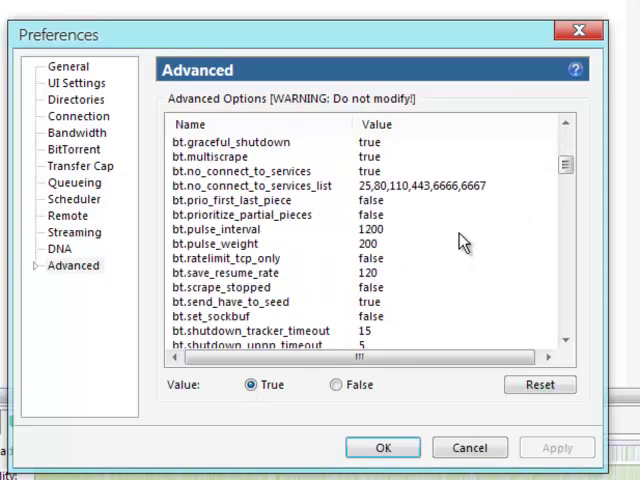
{"action": "scroll", "scroll_direction": "down", "scroll_amount": 3}
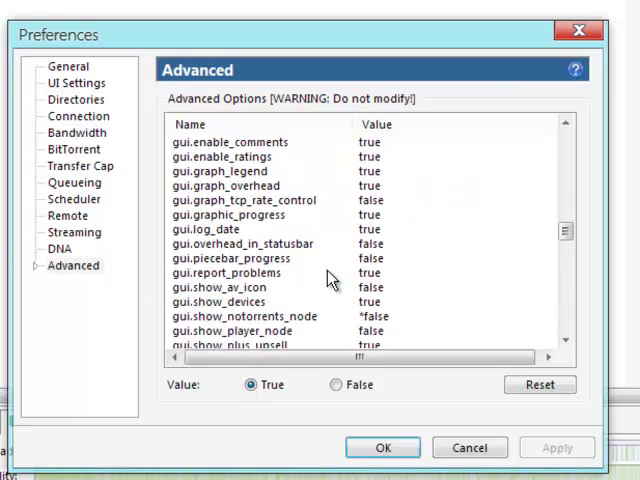
{"action": "scroll", "scroll_direction": "down", "scroll_amount": 3}
{"action": "type", "text": "2"}
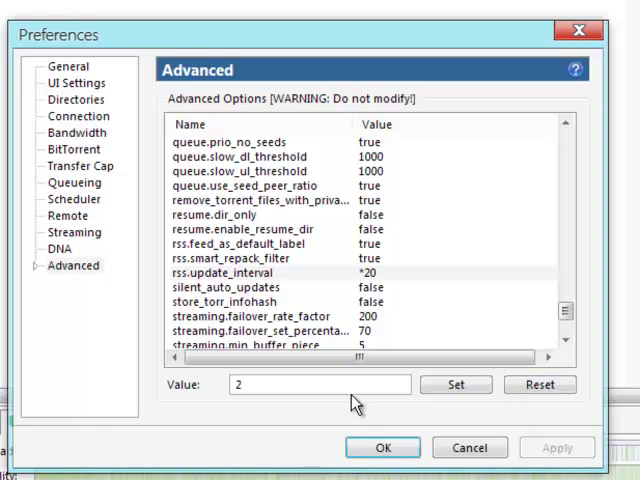
{"action": "type", "text": "0"}
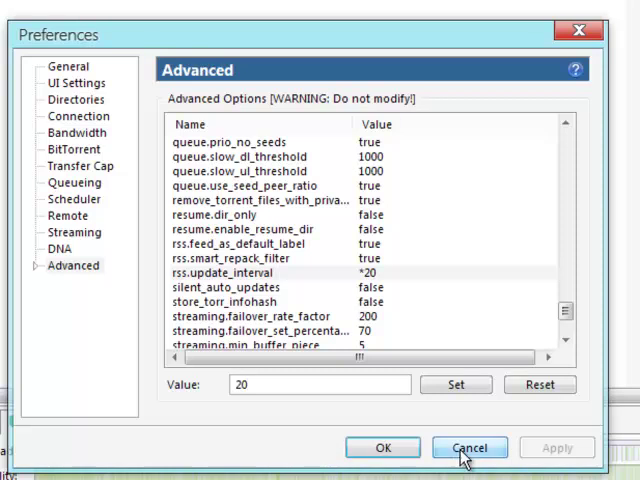
{"action": "left_click", "coordinate": [470, 447]}
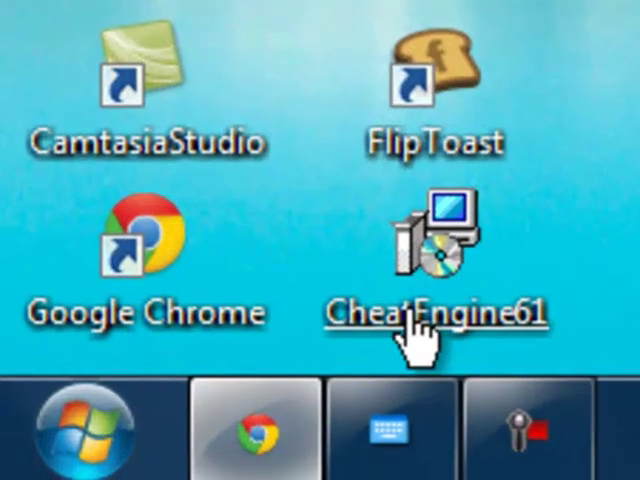
{"action": "mouse_move", "coordinate": [610, 210]}
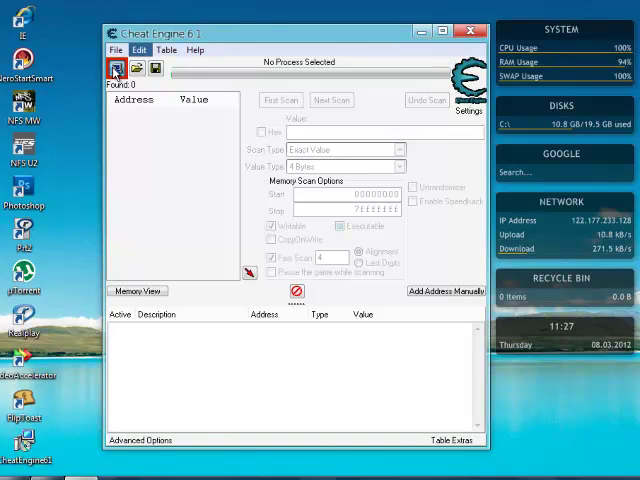
Attach Cheat Engine to μTorrent and apply a 0.1 speedhack speed
{"action": "left_click", "coordinate": [117, 68]}
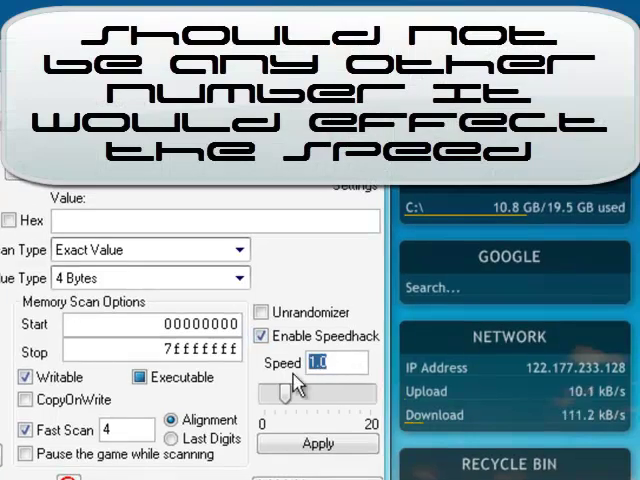
{"action": "left_click", "coordinate": [317, 443]}
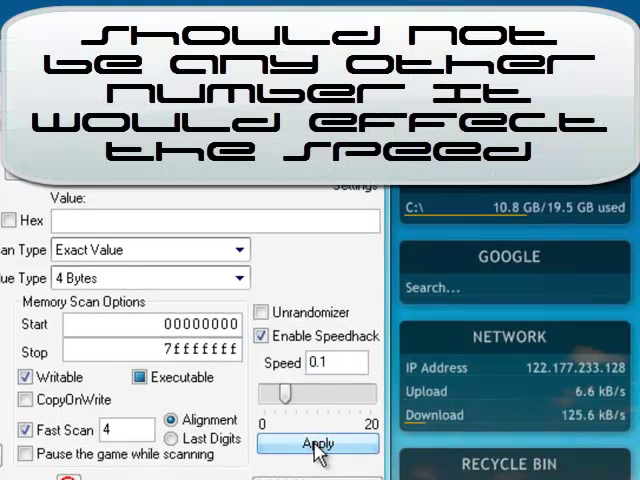